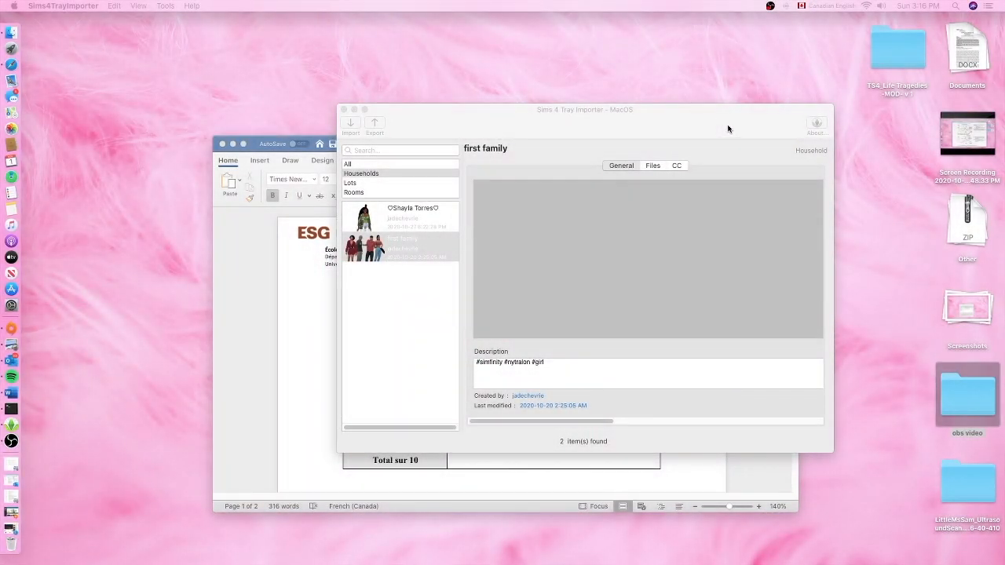
# - Drag the Sims 4 Tray Importer window up and to the left on the desktop
pyautogui.moveTo(585, 109); pyautogui.dragTo(505, 75)
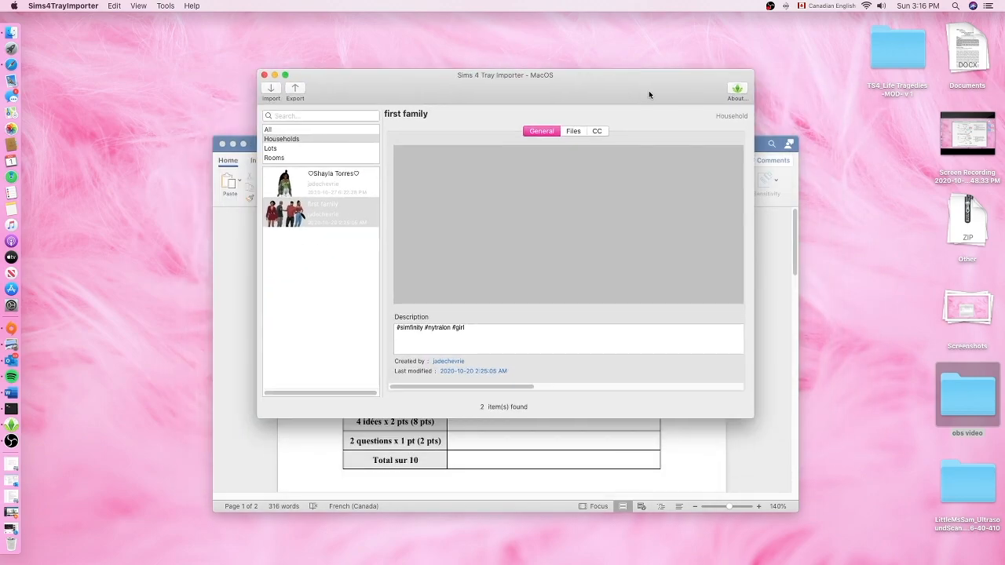
pyautogui.moveTo(505, 75); pyautogui.dragTo(469, 128)
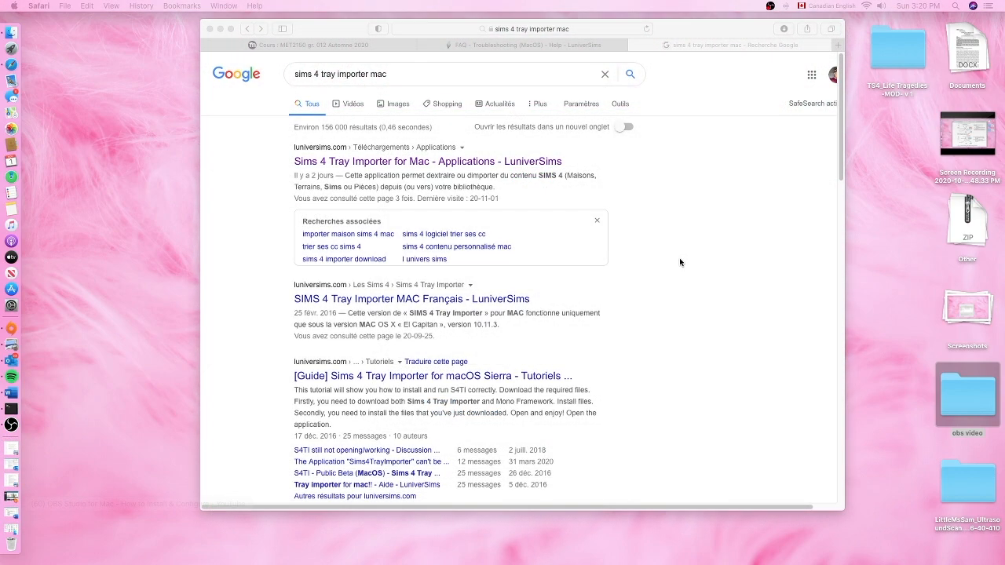
pyautogui.moveTo(298, 82)
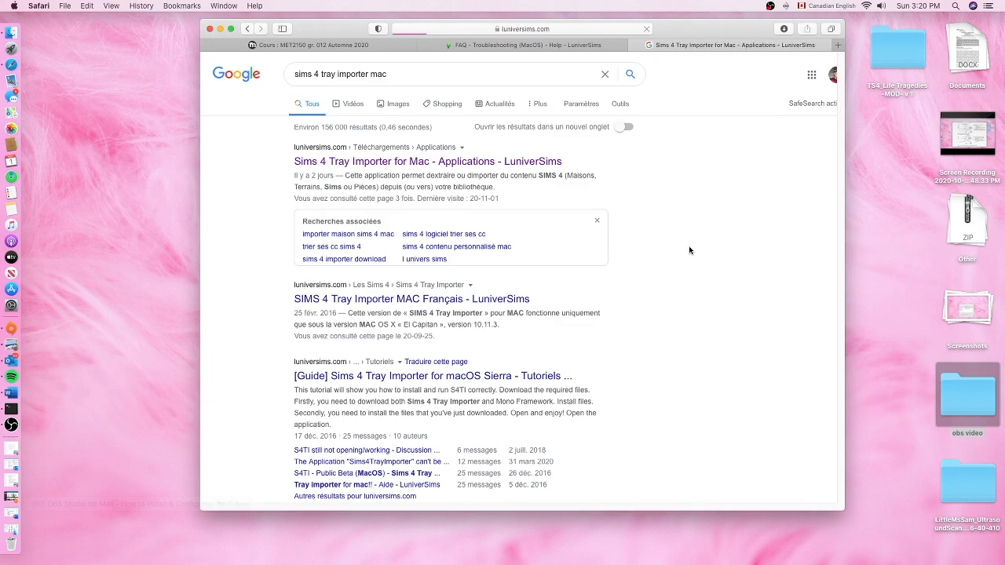
# - Open the 'Sims 4 Tray Importer for Mac - Applications - LuniverSims' search result
pyautogui.click(426, 161)
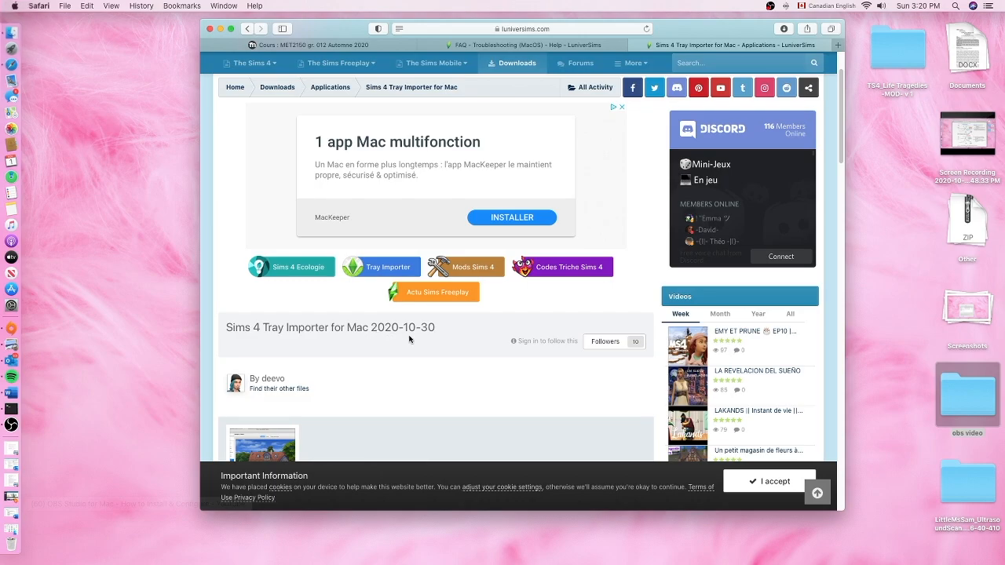
# - Scroll the macOS troubleshooting FAQ down to the 'can't be opened' answer
pyautogui.scroll(-3)
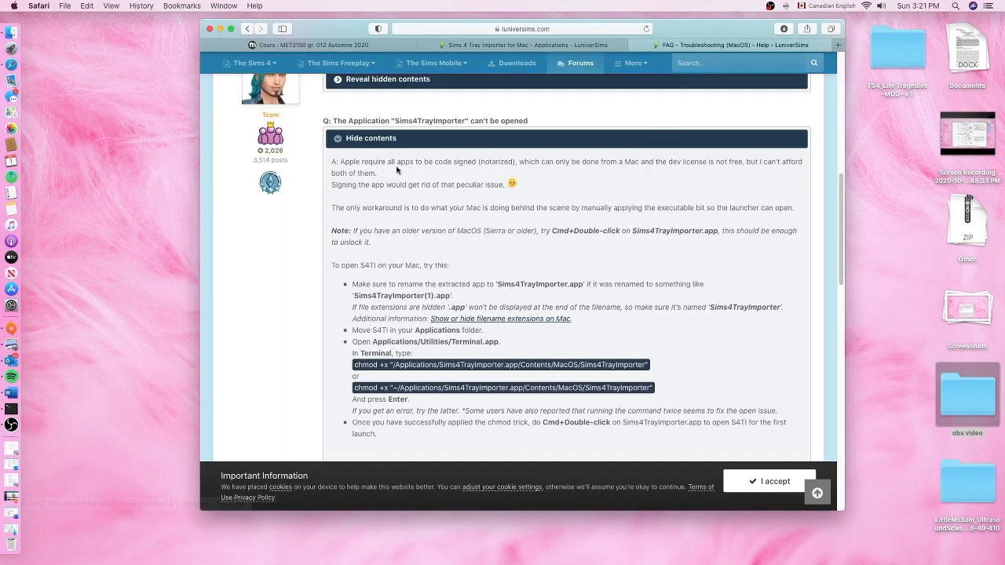
pyautogui.moveTo(565, 220)
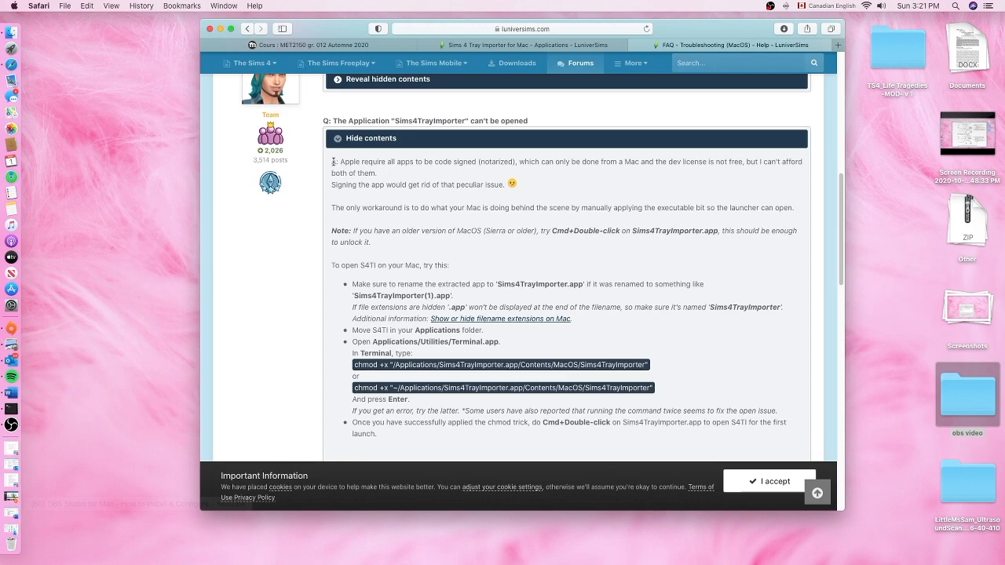
pyautogui.scroll(-3)
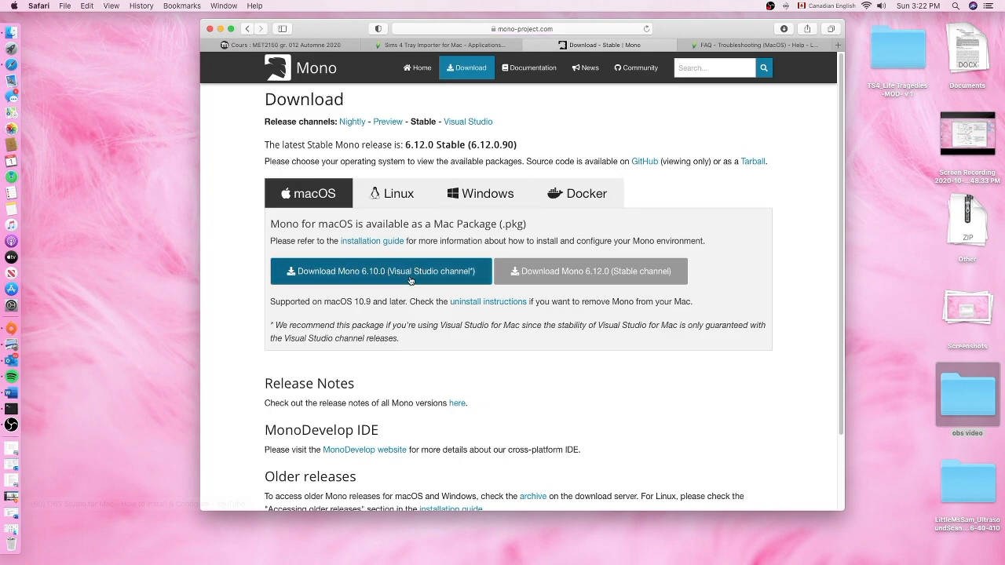
pyautogui.moveTo(466, 281)
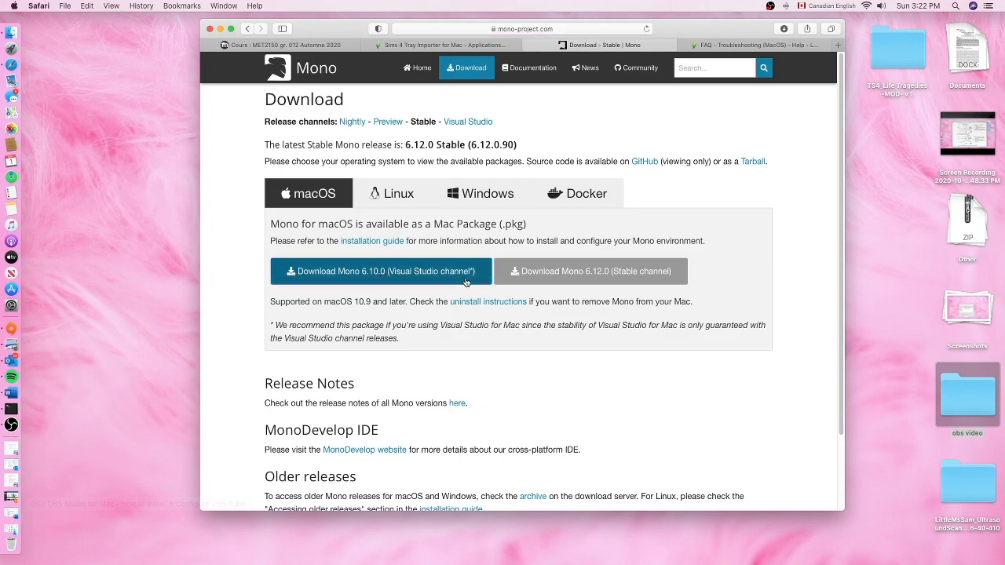
pyautogui.moveTo(436, 45)
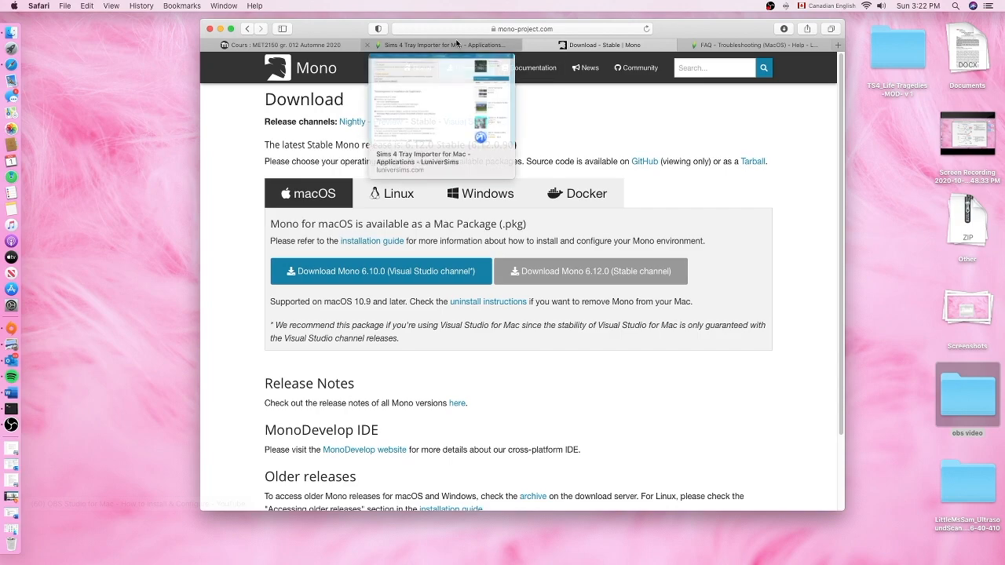
# - Return from the Mono download page to the Sims 4 Tray Importer for Mac tab
pyautogui.click(440, 45)
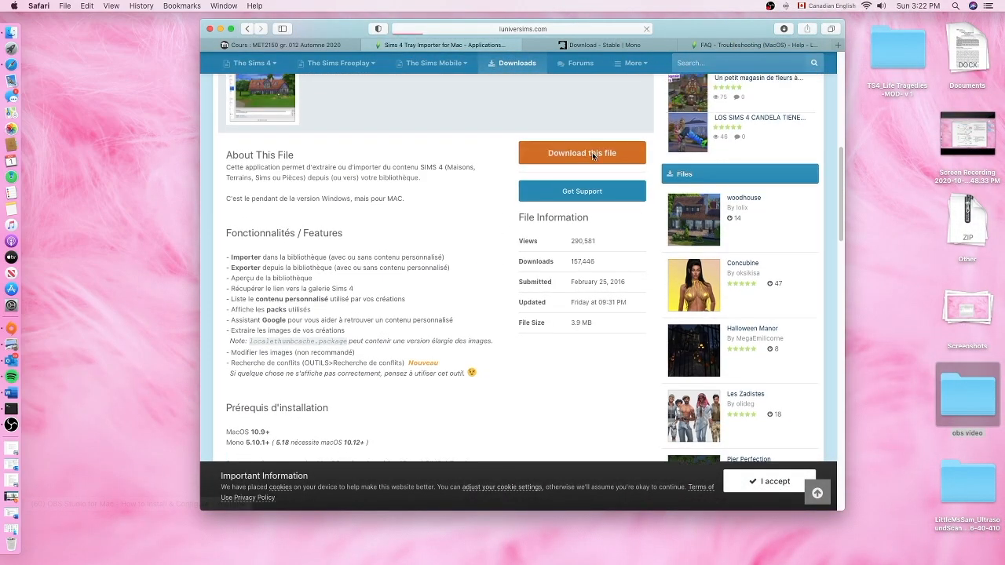
# - Download the Sims4TrayImporter file and show Safari's recent downloads list
pyautogui.click(582, 152)
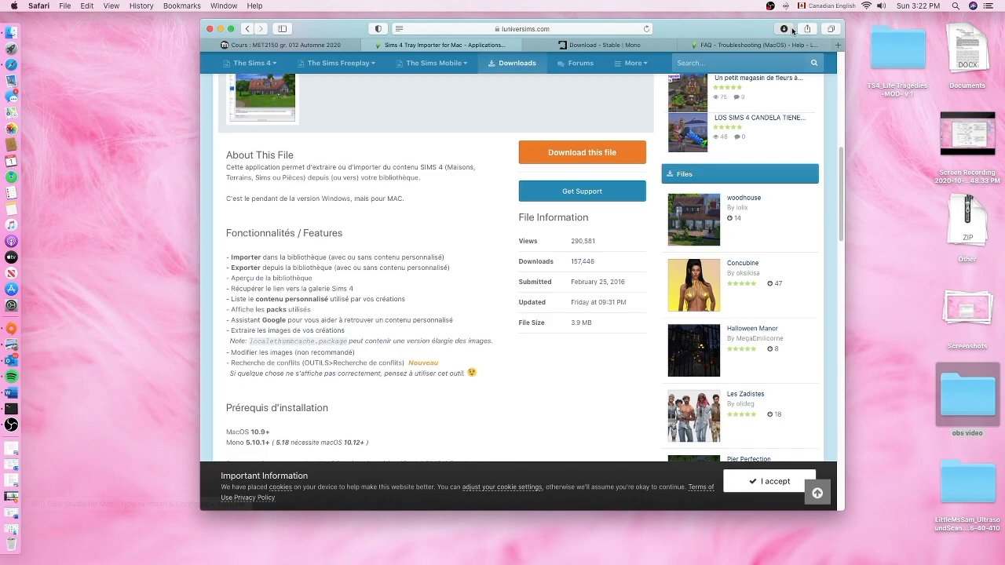
pyautogui.click(783, 29)
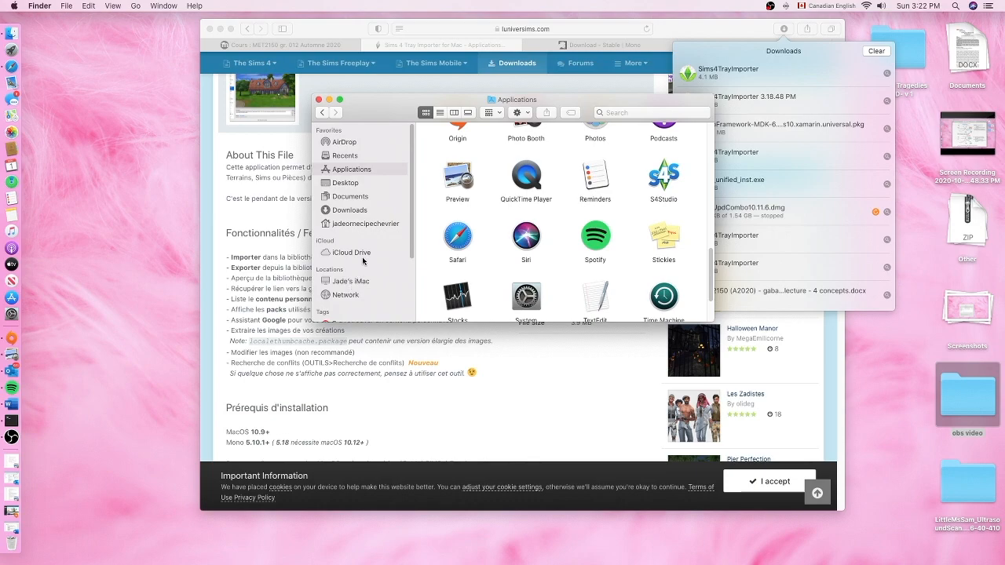
pyautogui.moveTo(359, 210)
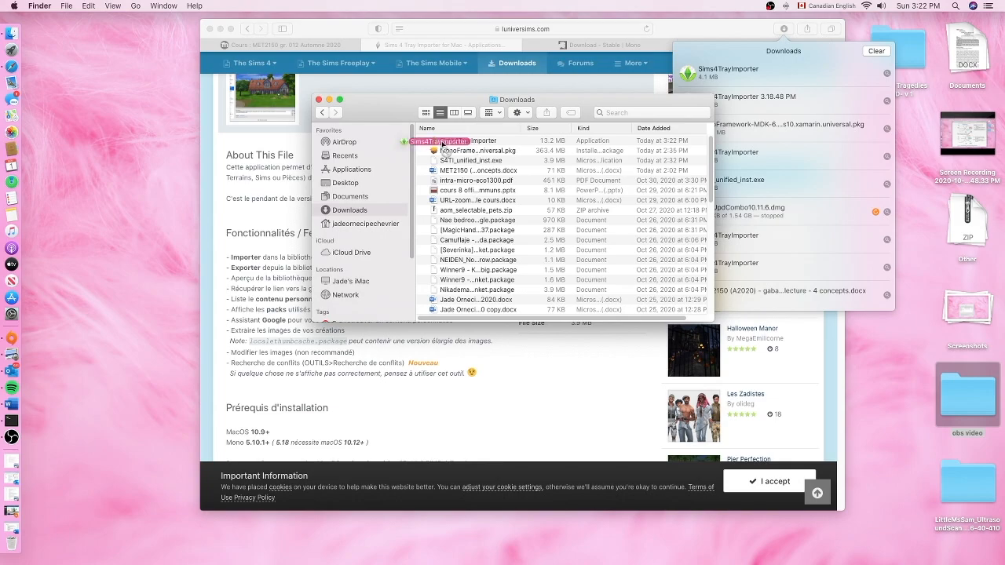
# - Move Sims4TrayImporter into Applications, try launching it, and dismiss the 'can't be opened' alert
pyautogui.click(350, 170)
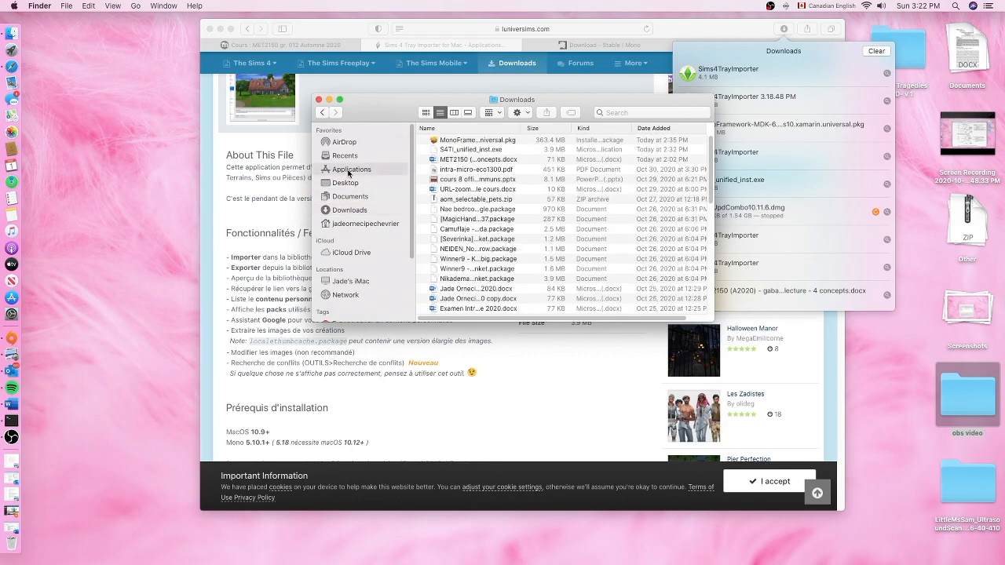
pyautogui.click(351, 169)
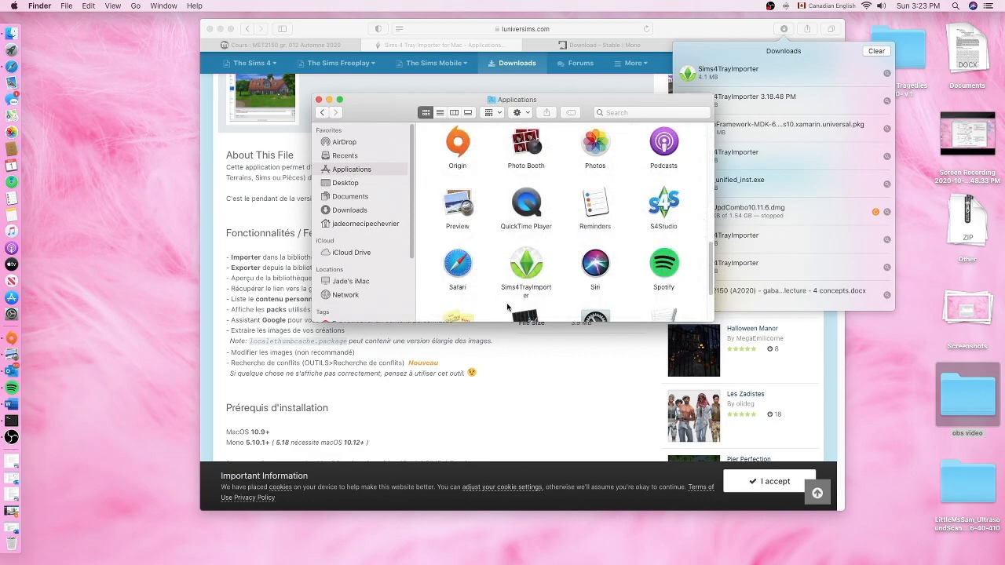
pyautogui.moveTo(508, 275)
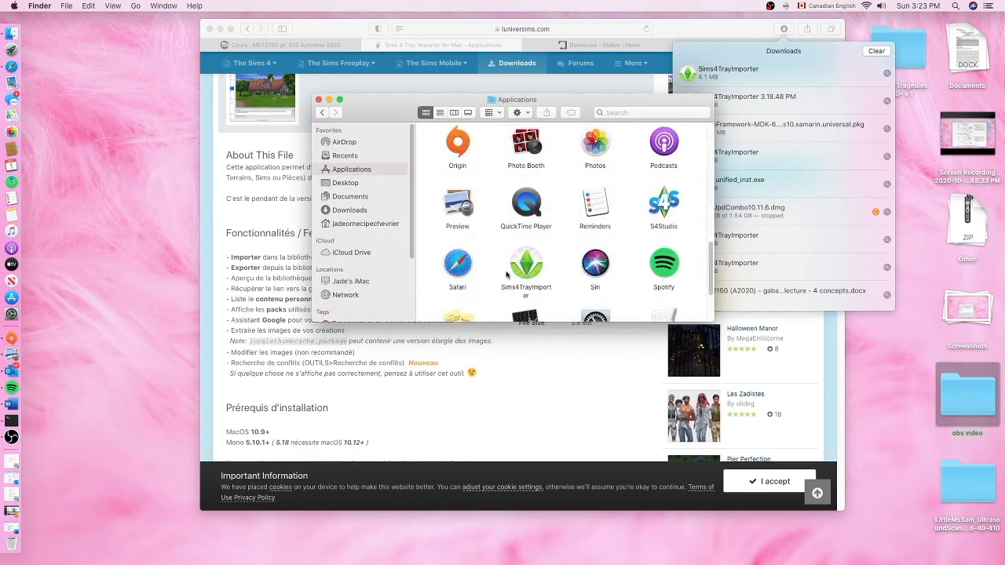
pyautogui.doubleClick(525, 265)
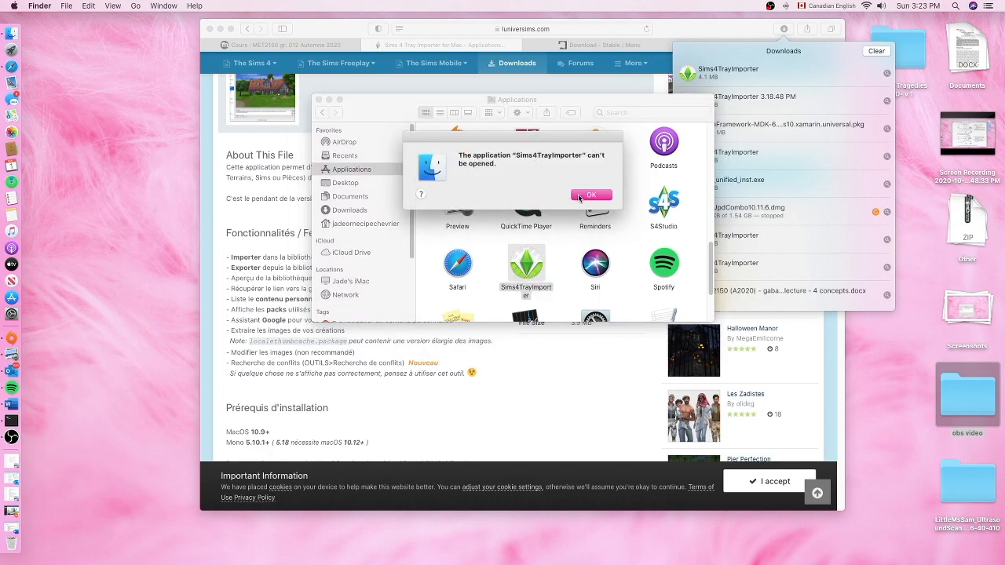
pyautogui.click(591, 195)
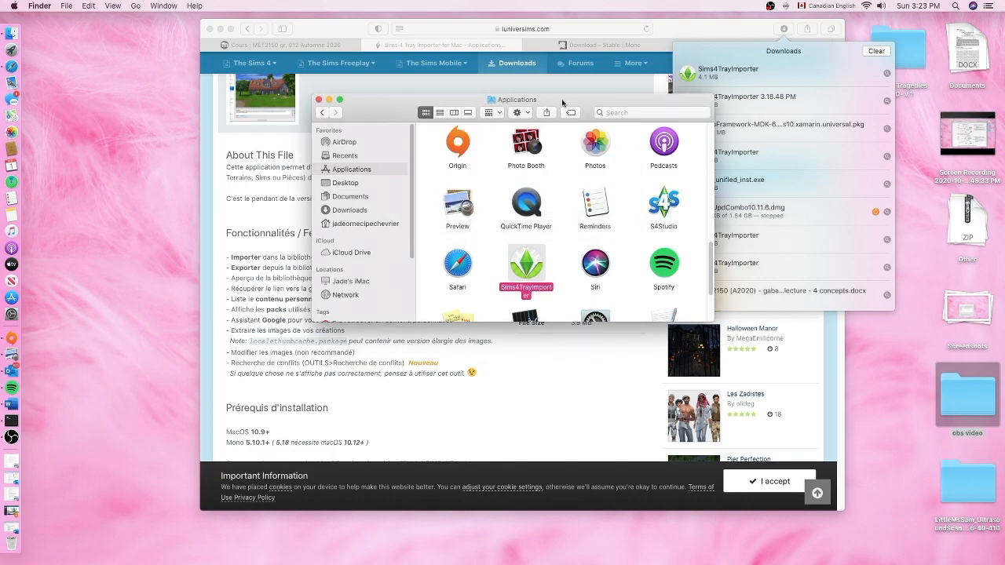
pyautogui.moveTo(13, 314)
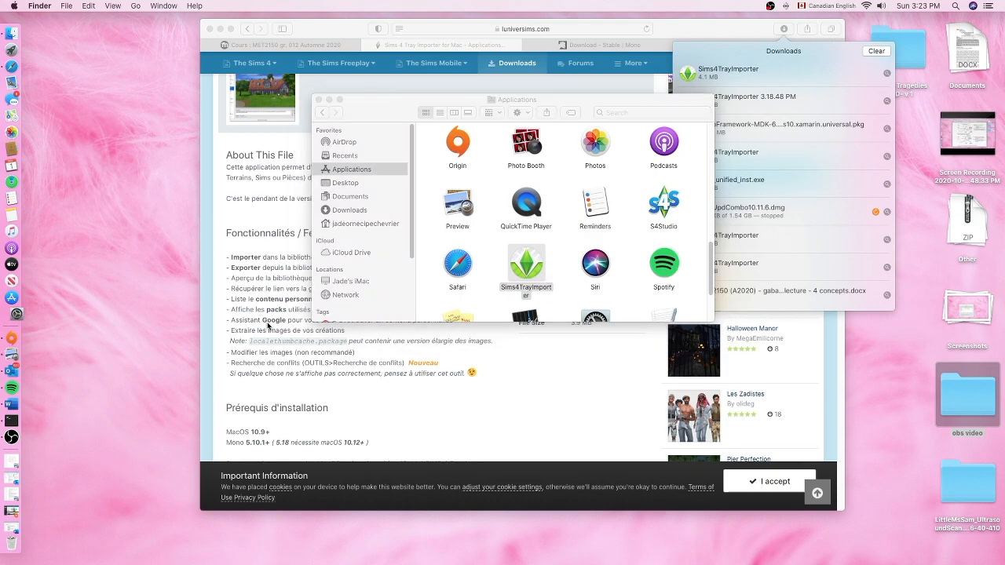
pyautogui.moveTo(270, 325)
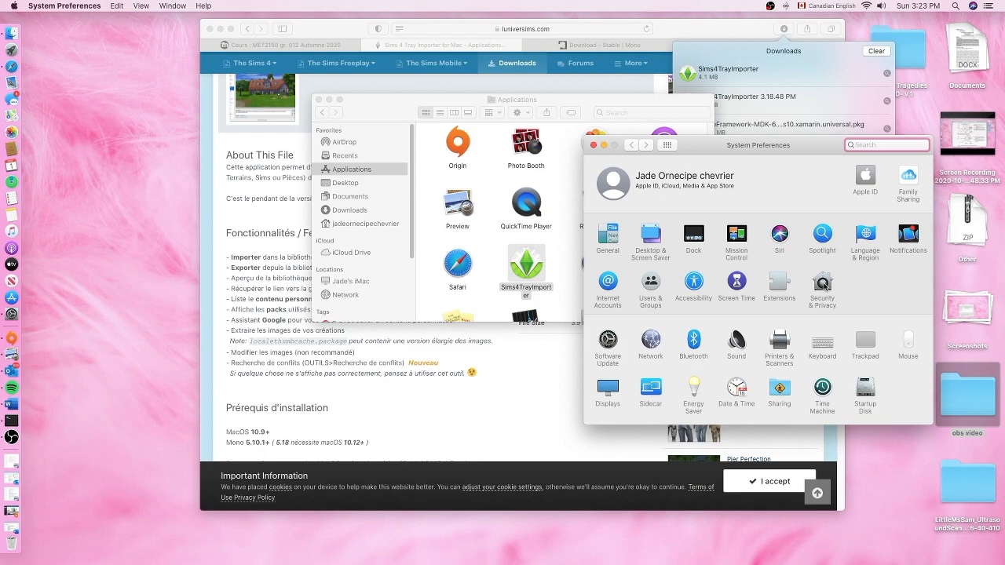
# - Open Security & Privacy settings to check which downloaded apps are allowed
pyautogui.click(822, 289)
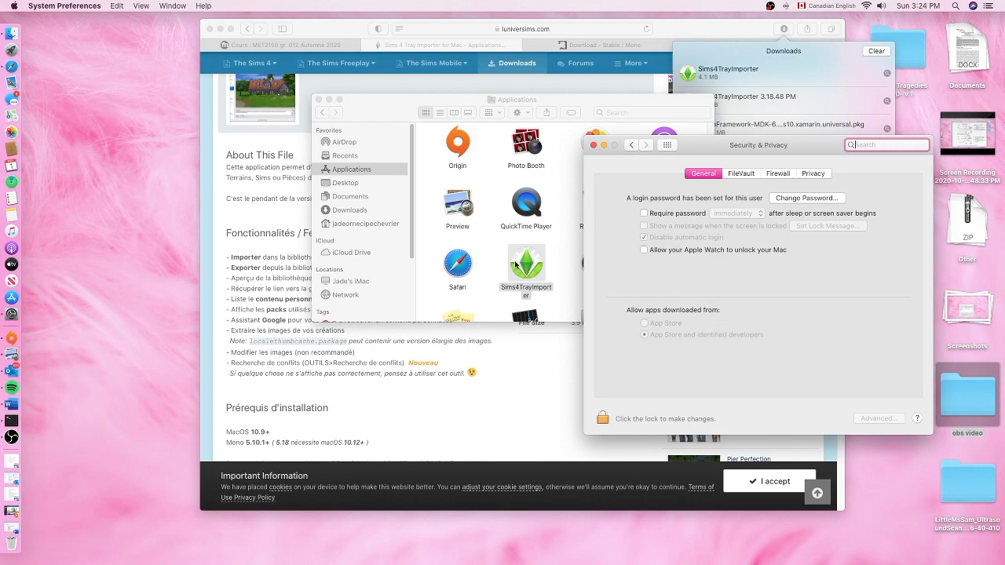
pyautogui.moveTo(744, 337)
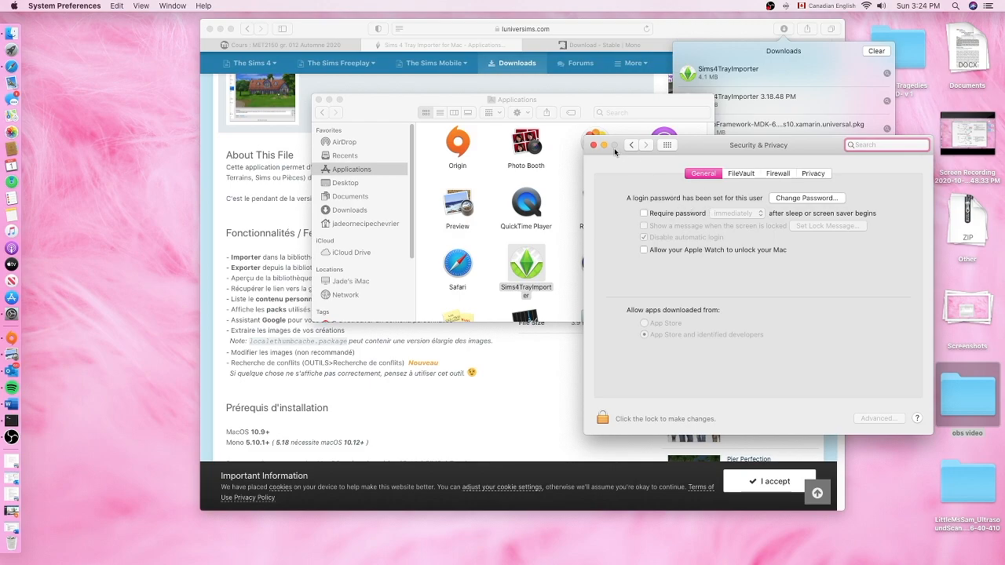
pyautogui.moveTo(595, 146)
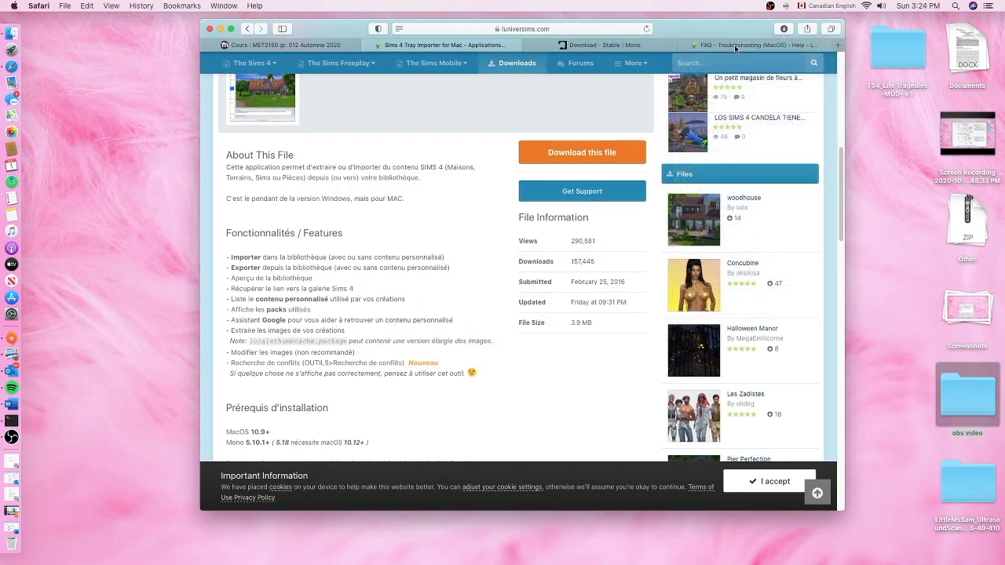
# - Switch to the FAQ - Troubleshooting (MacOS) tab for the chmod steps, then bring Finder forward
pyautogui.click(579, 63)
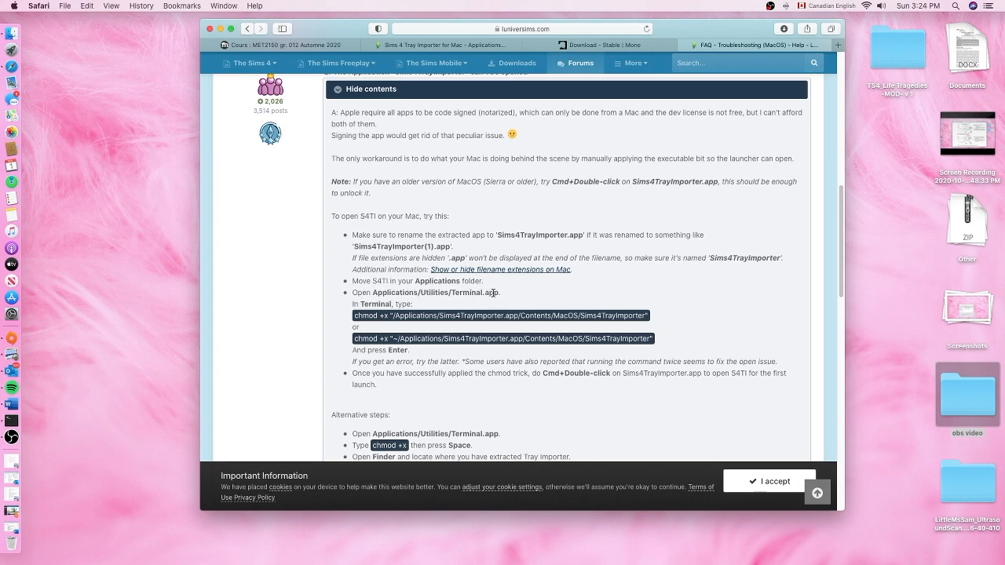
pyautogui.moveTo(13, 39)
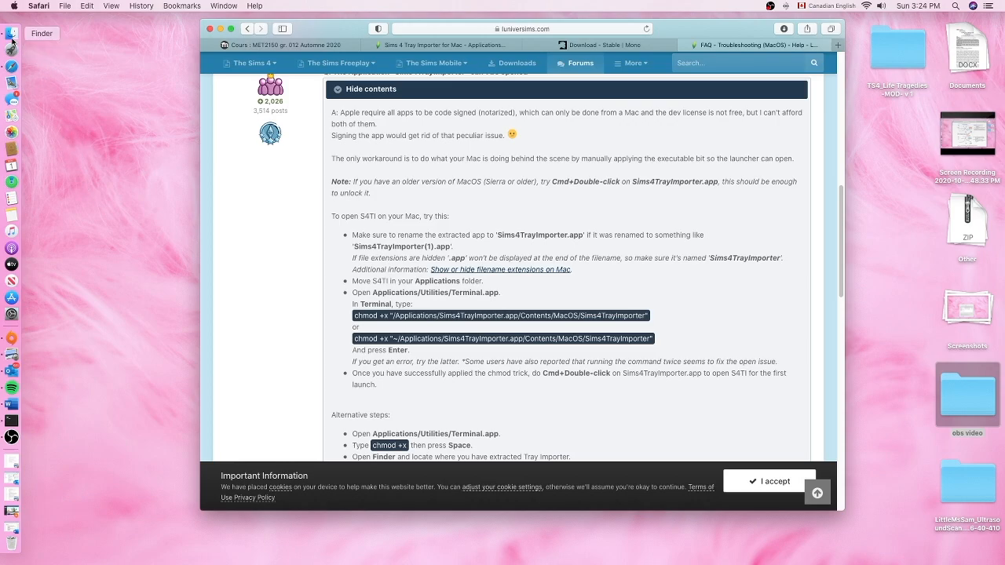
pyautogui.click(12, 35)
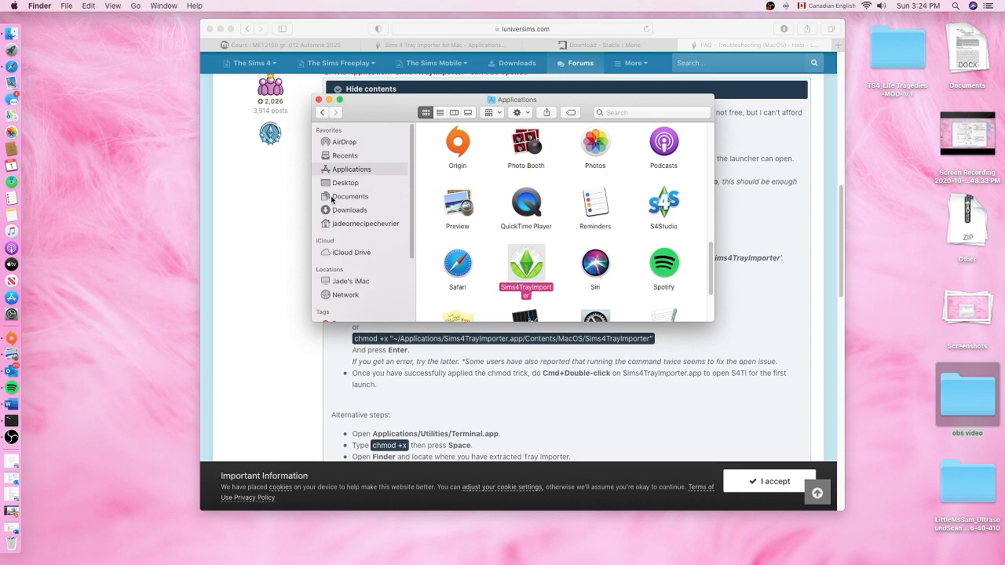
pyautogui.moveTo(352, 170)
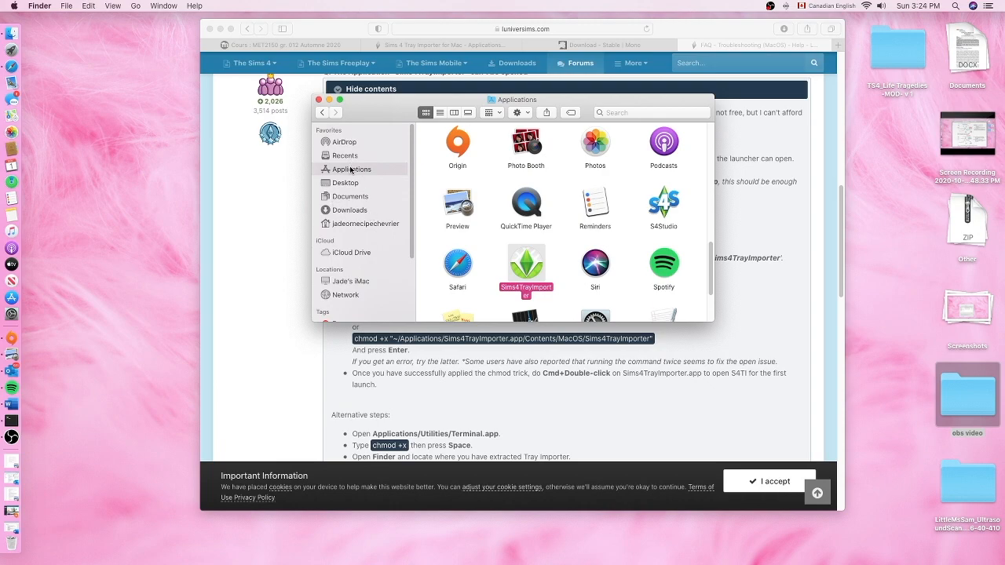
pyautogui.moveTo(717, 262)
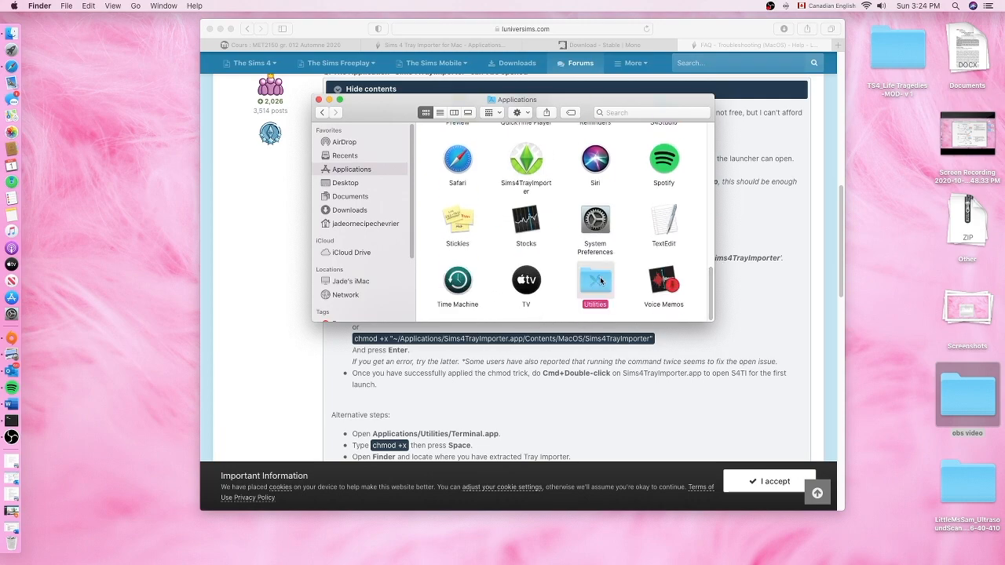
# - Launch Terminal from the Applications > Utilities folder
pyautogui.doubleClick(595, 280)
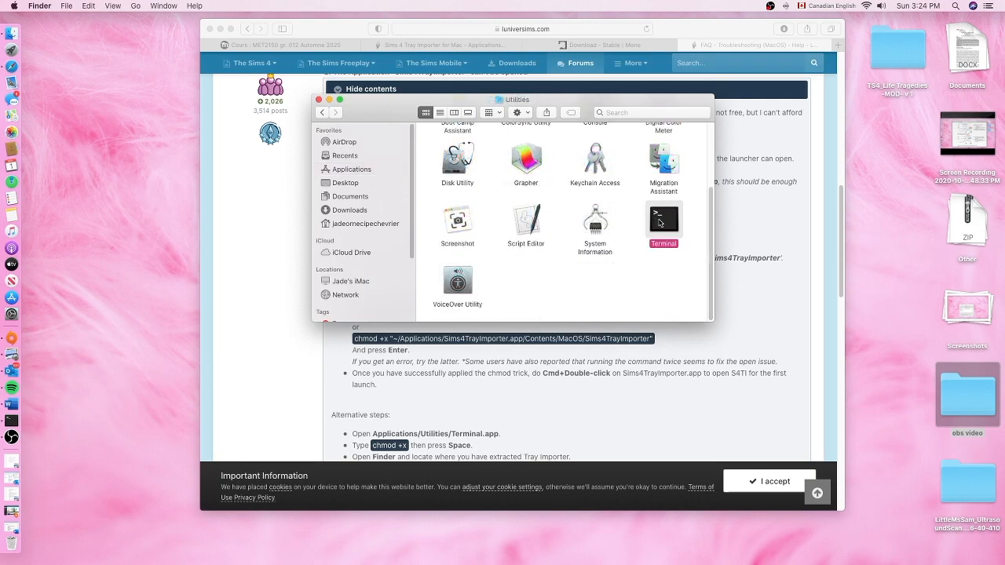
pyautogui.doubleClick(663, 219)
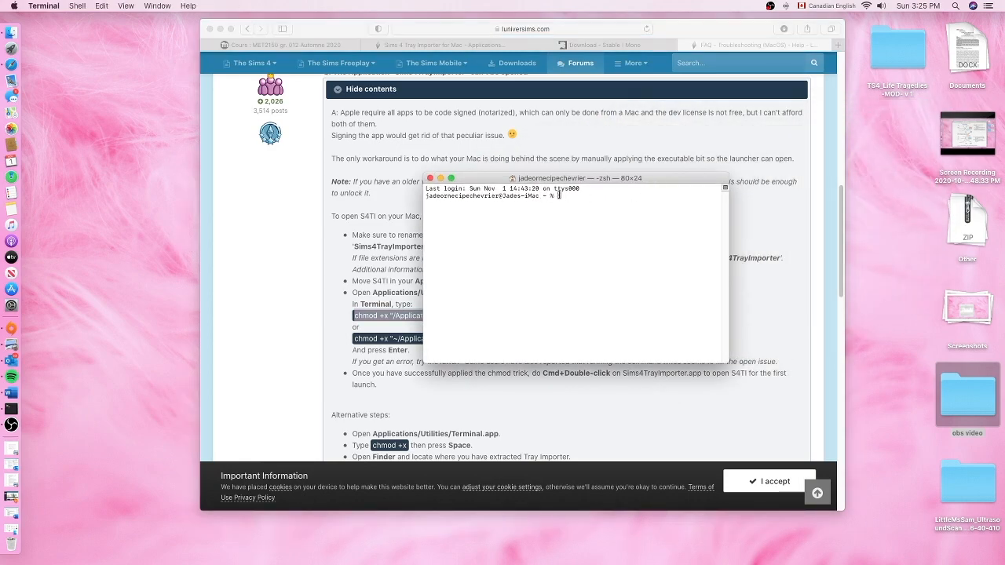
# - Run chmod +x on /Applications/Sims4TrayImporter.app/Contents/MacOS/Sims4TrayImporter
pyautogui.write('chmod +x "/Applications/Sims4TrayImporter.app/Contents/MacOS/Sims4TrayImporter"')
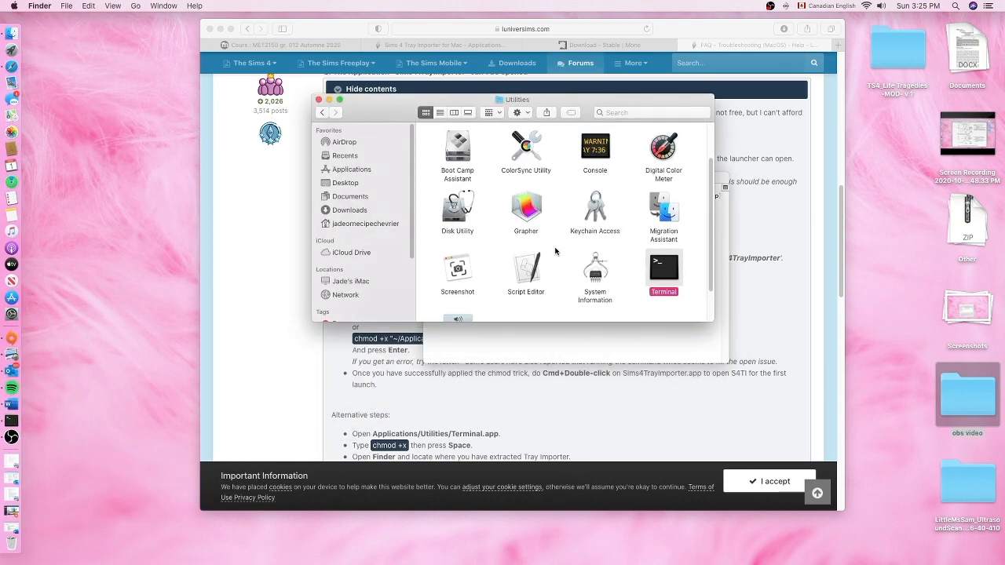
# - Launch Sims4TrayImporter from Finder's Applications folder to show the three-item household library
pyautogui.scroll(-3)
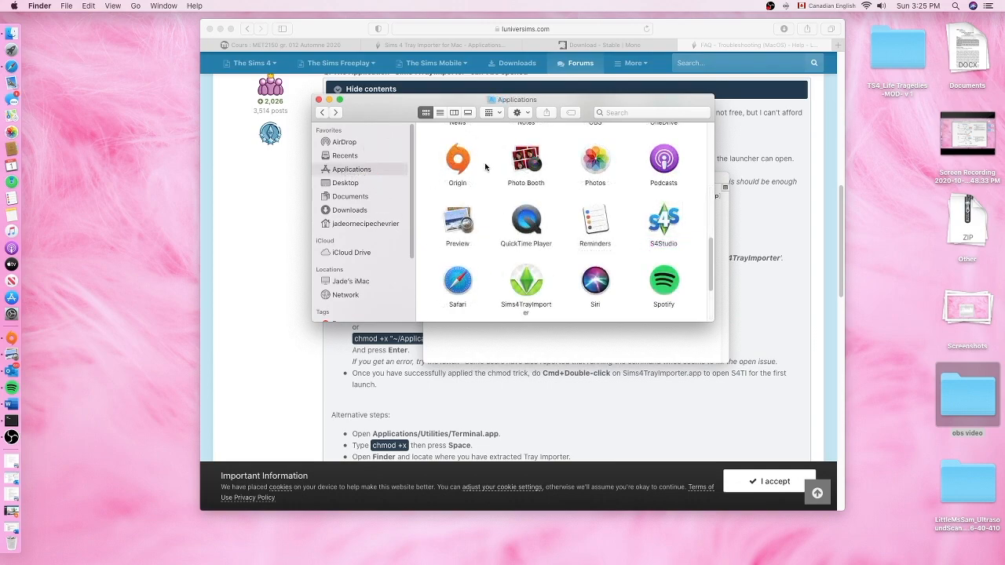
pyautogui.moveTo(331, 178)
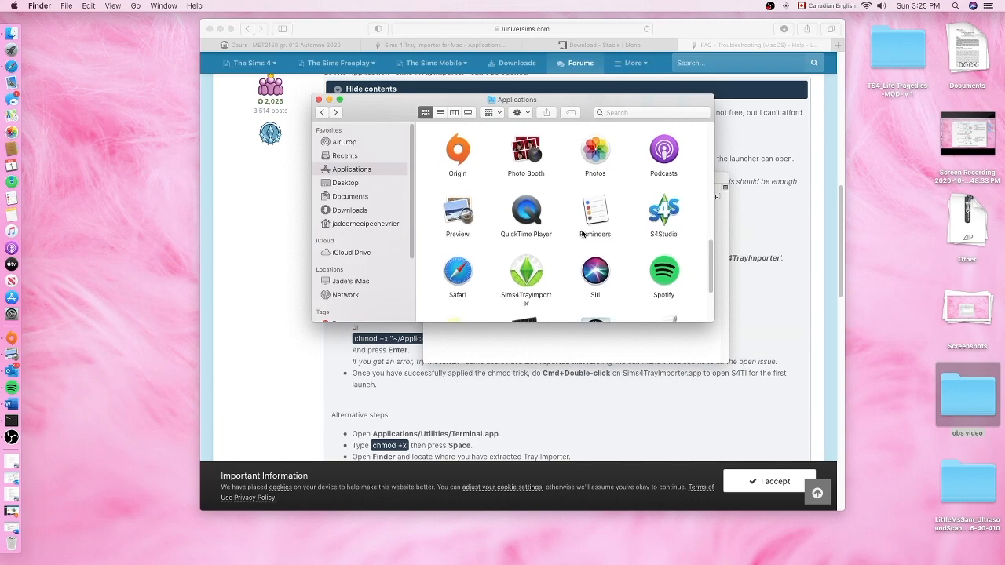
pyautogui.click(526, 273)
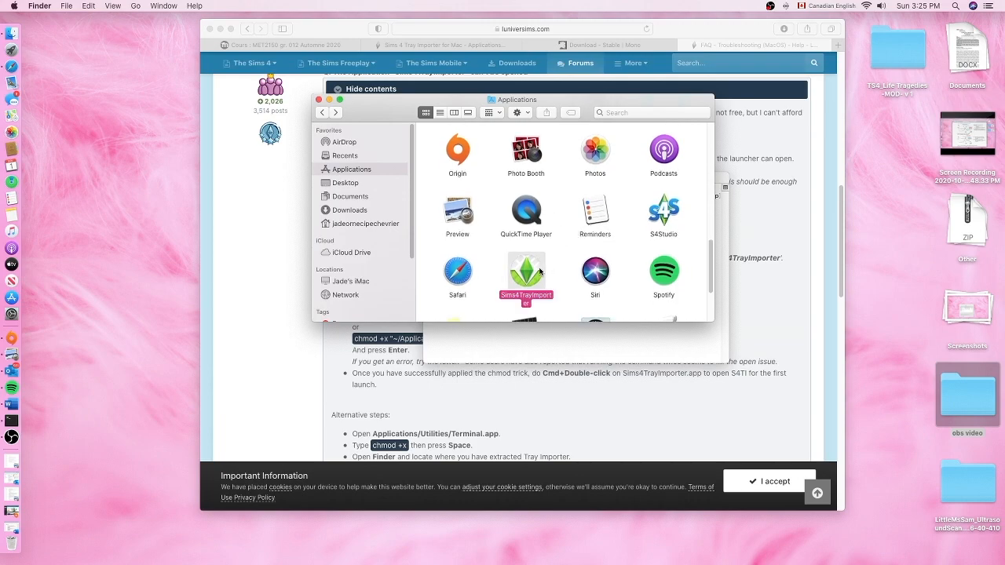
pyautogui.rightClick(525, 275)
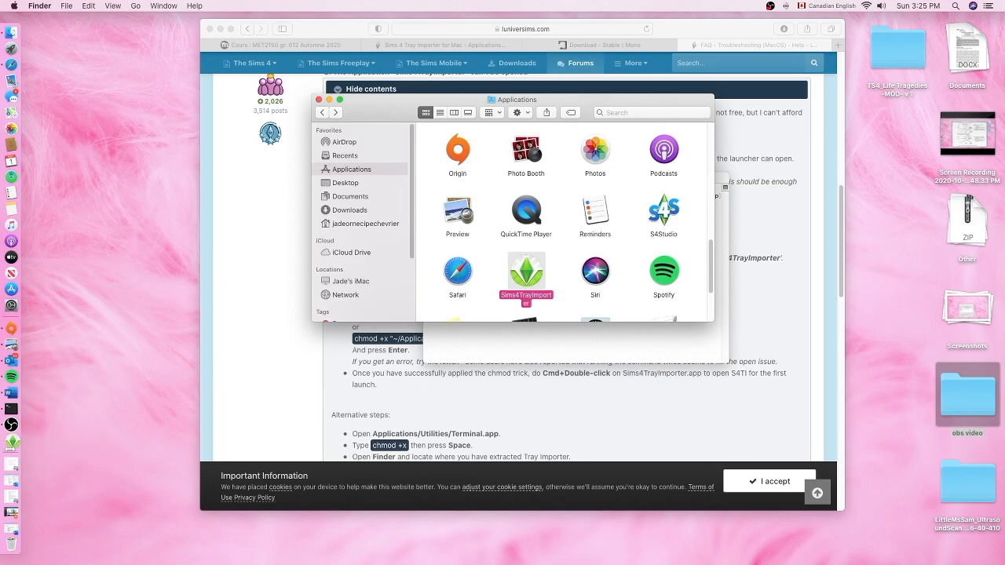
pyautogui.doubleClick(526, 270)
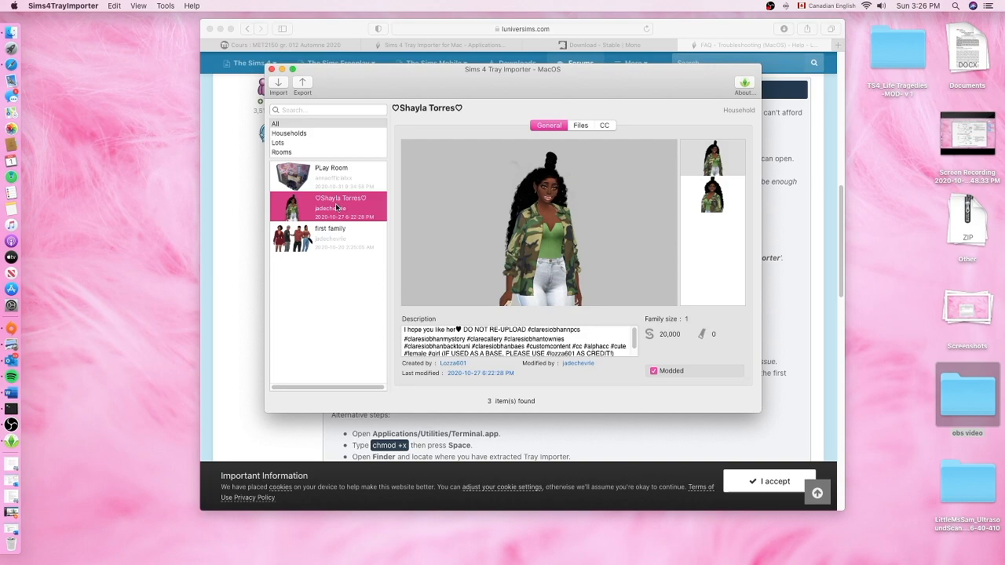